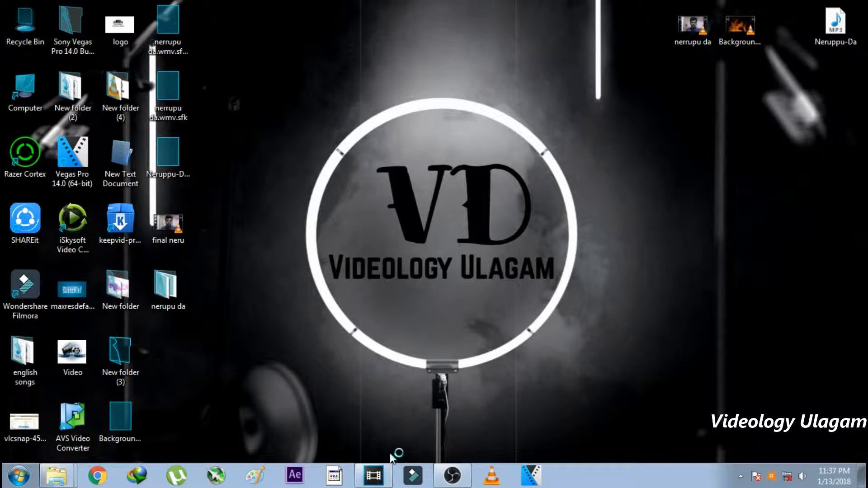
Launch Vegas Pro 13 from the taskbar and let the untitled project load.
left_click(373, 475)
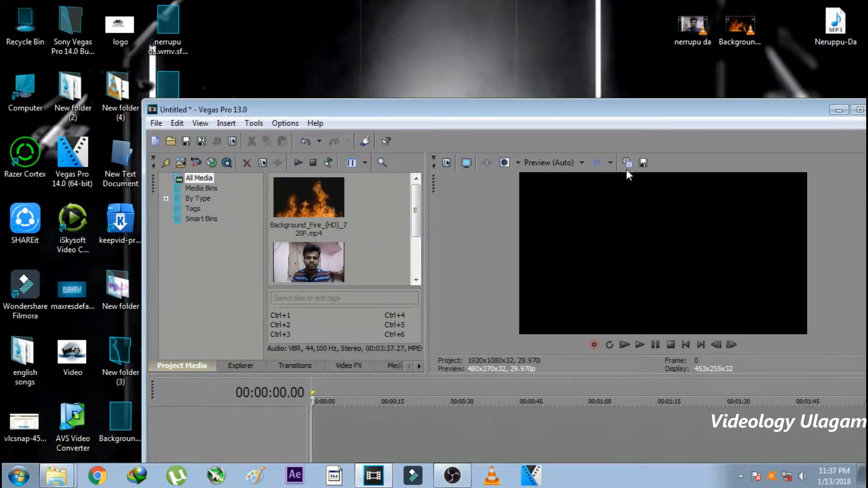
Maximize the window and add the fire clip to the timeline, deleting its audio track.
left_click(858, 109)
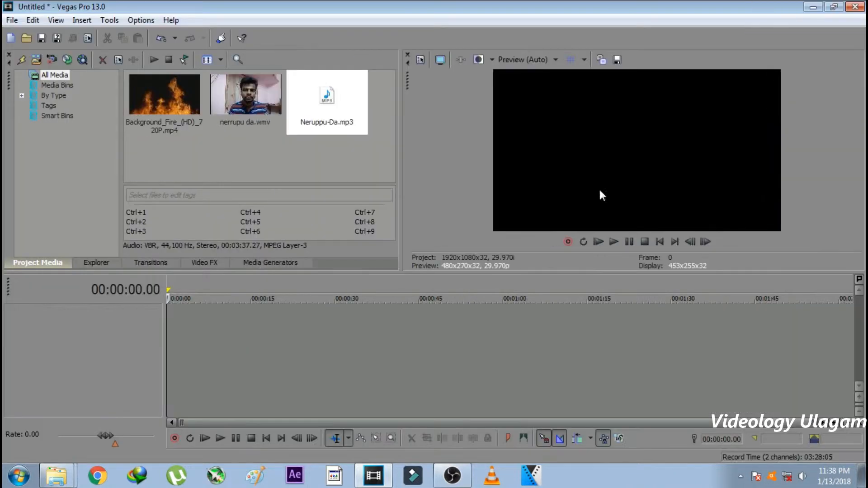
left_click(164, 94)
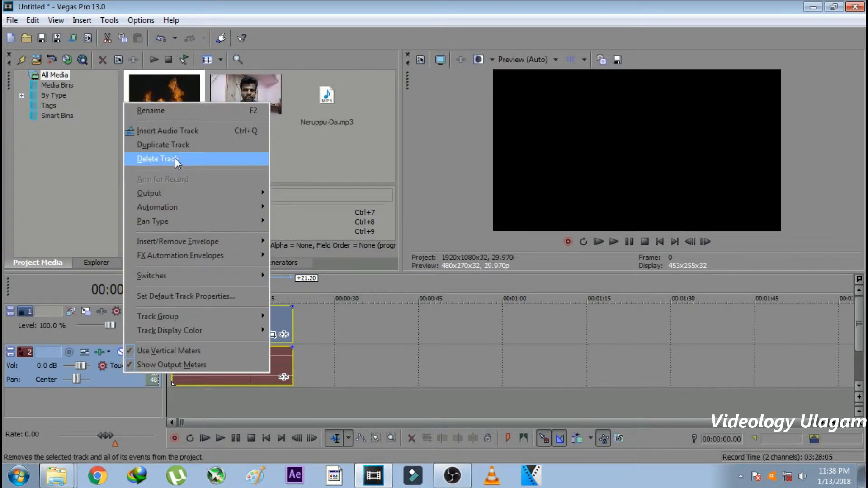
left_click(157, 159)
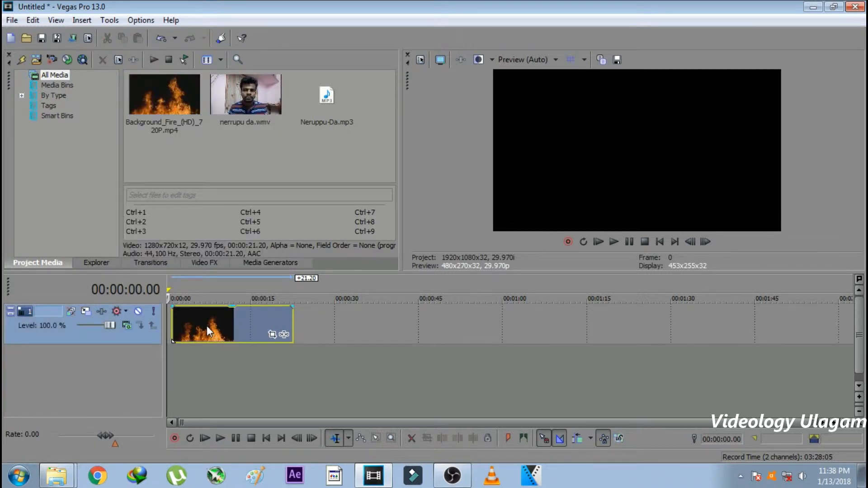
Apply the Brightness and Contrast video effect to the fire track.
left_click(205, 262)
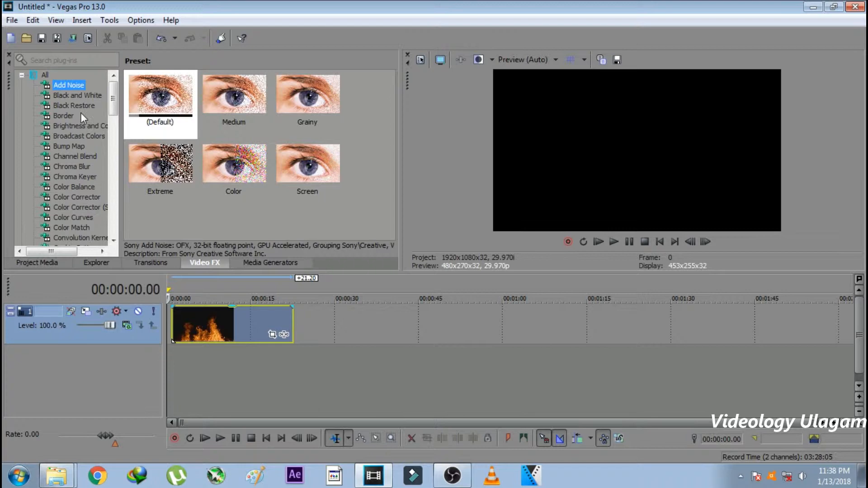
left_click(77, 126)
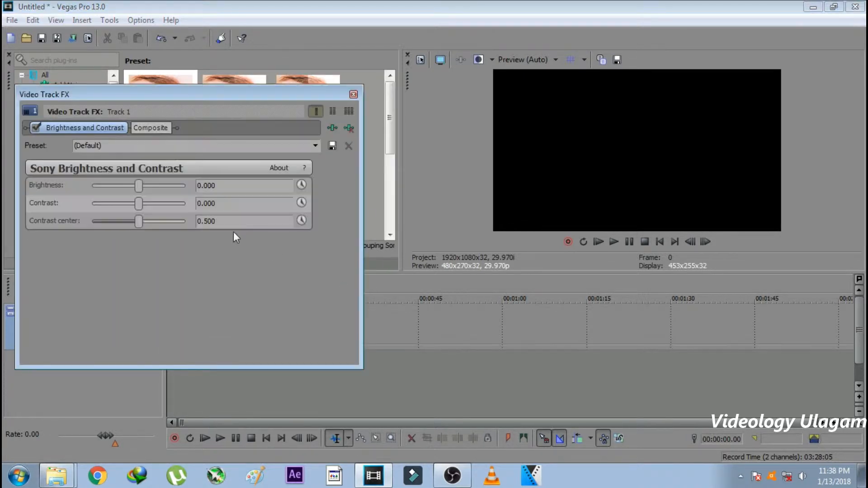
mouse_move(264, 144)
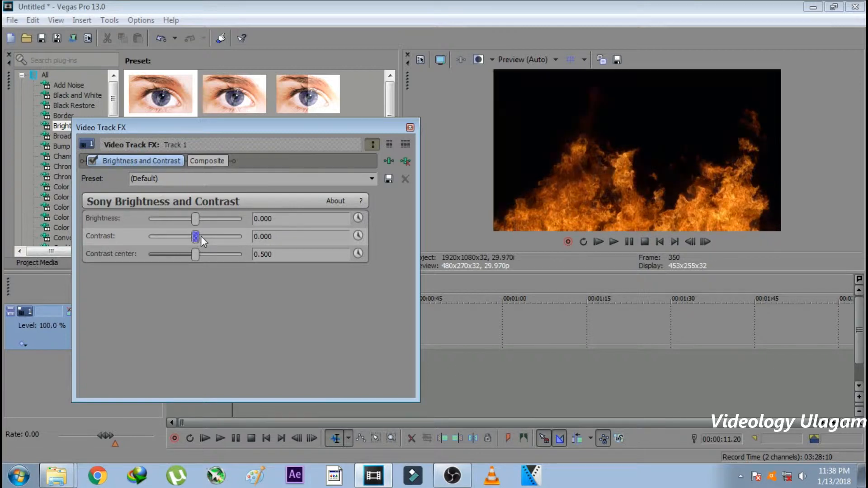
left_click_drag(195, 237, 204, 237)
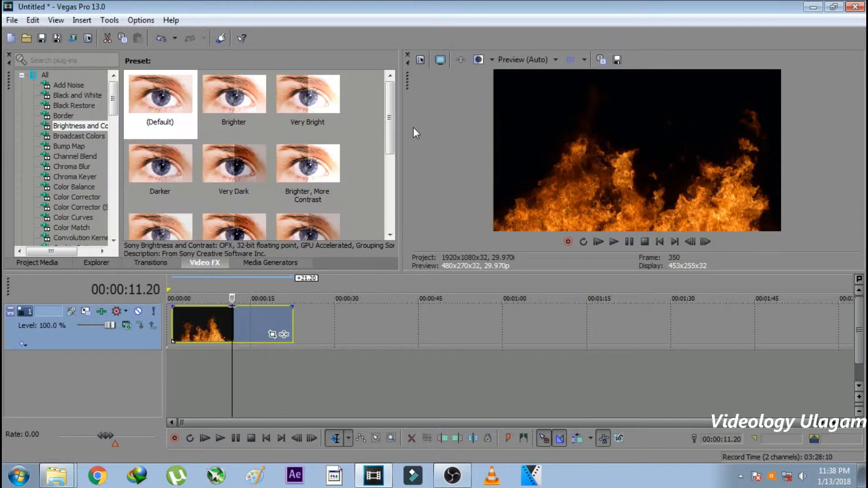
Add nerrupu da.wmv from Project Media to the timeline.
left_click(37, 262)
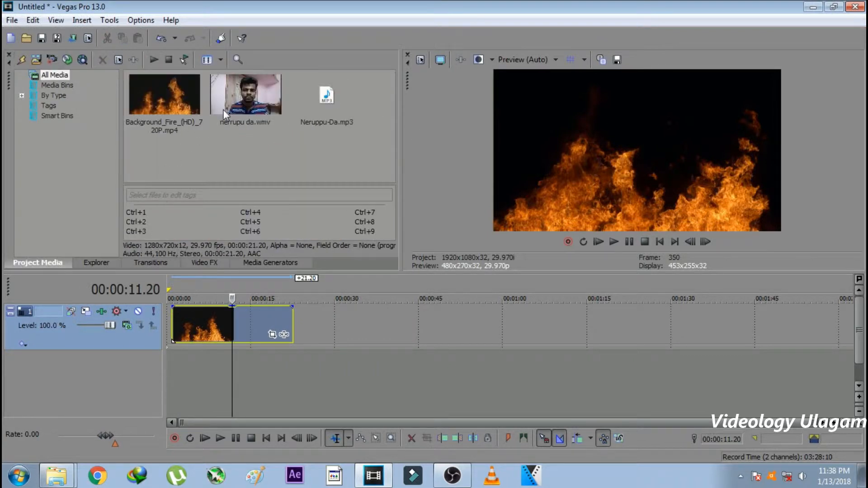
left_click(245, 93)
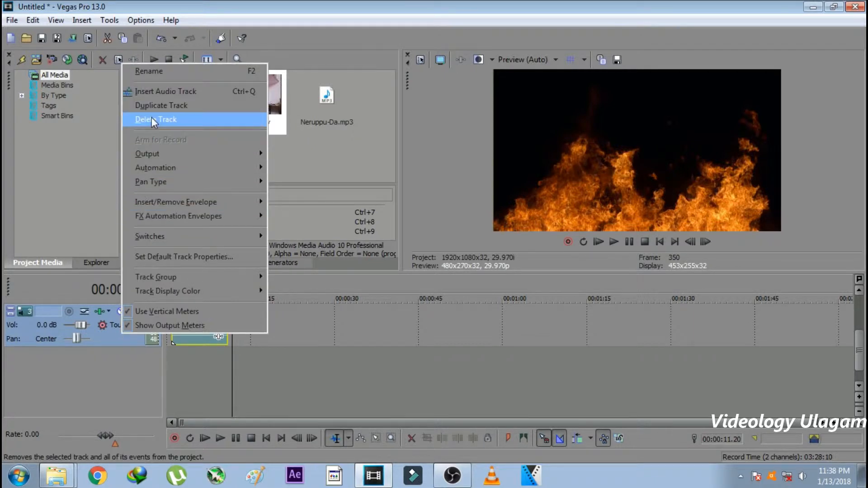
Delete the webcam audio track and set the fire track's compositing mode to Screen.
left_click(156, 119)
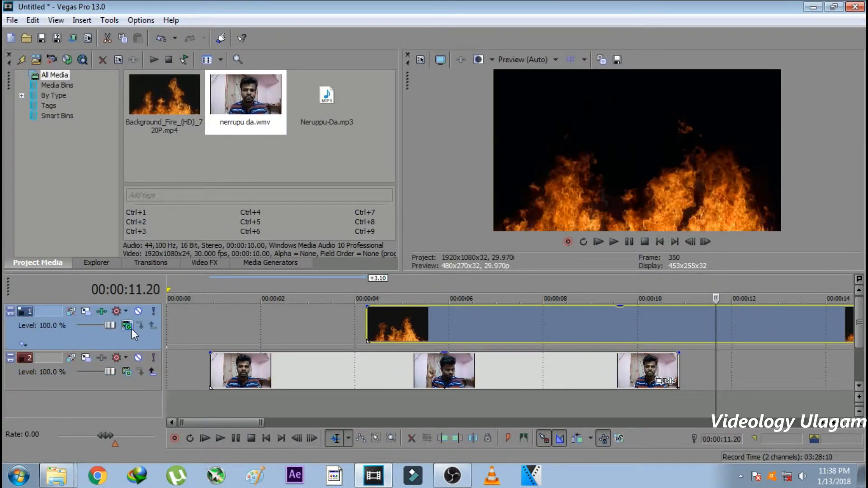
left_click(126, 326)
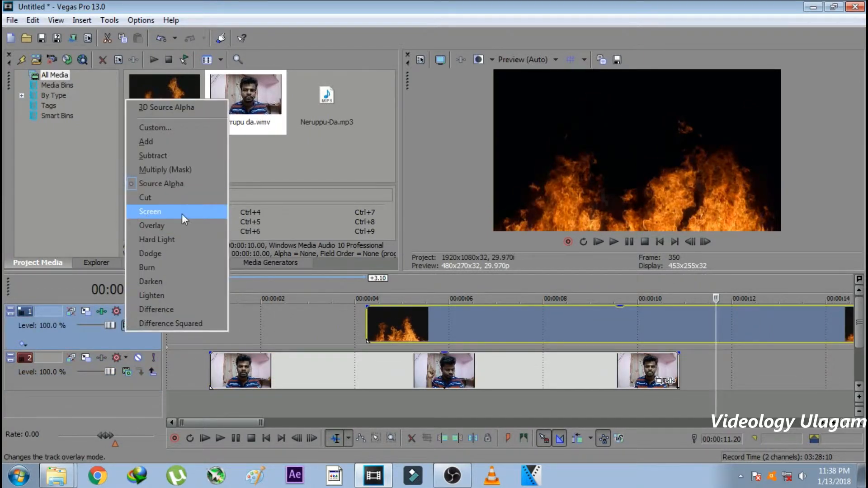
left_click(150, 212)
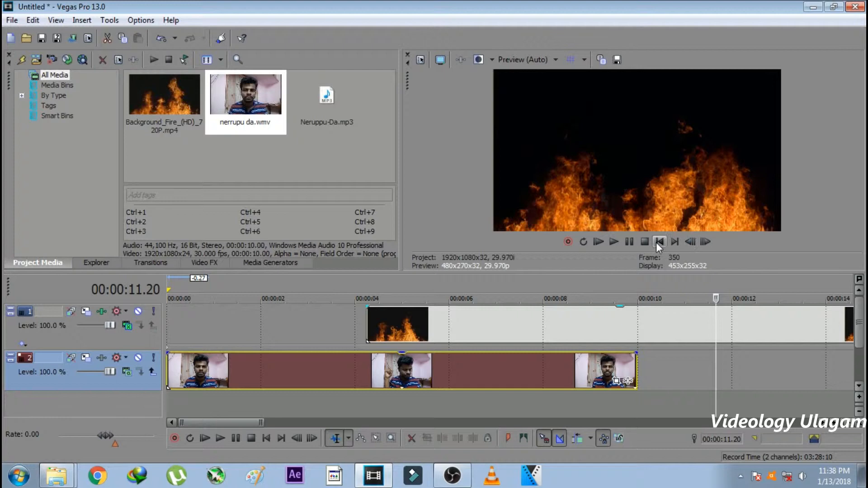
Preview the Screen-blended composite from the start, then select Neruppu-Da.mp3 in the media.
left_click(613, 241)
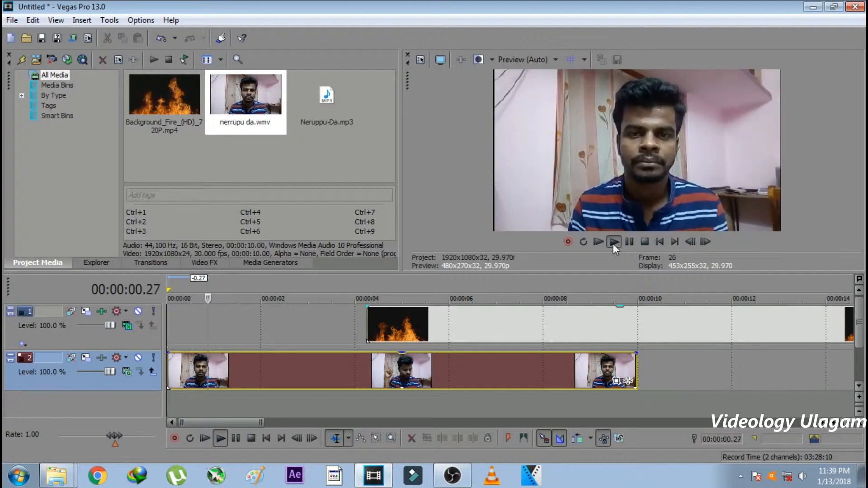
left_click(614, 241)
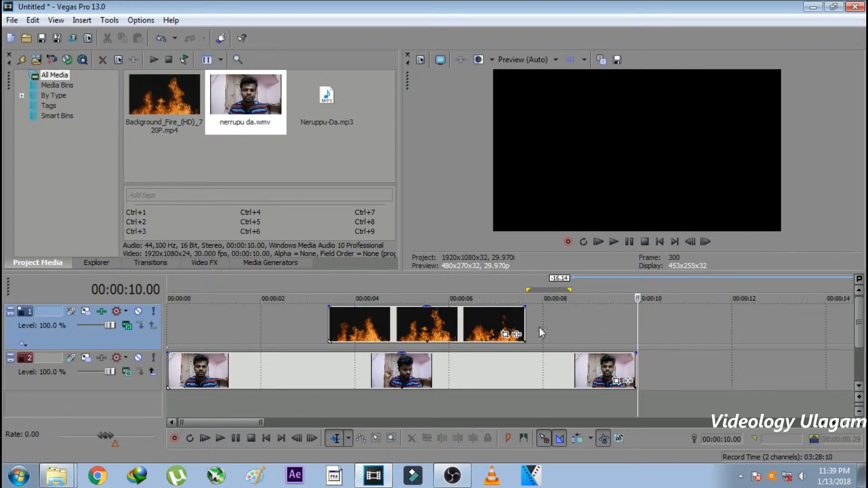
left_click(659, 242)
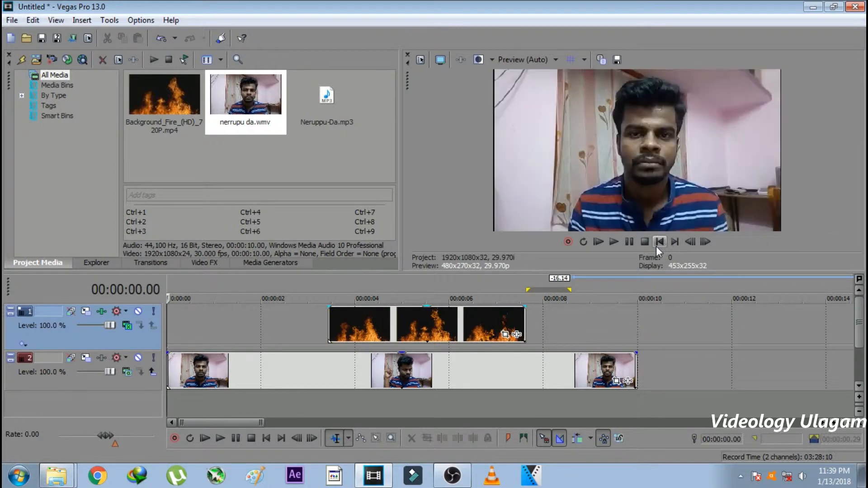
left_click(614, 242)
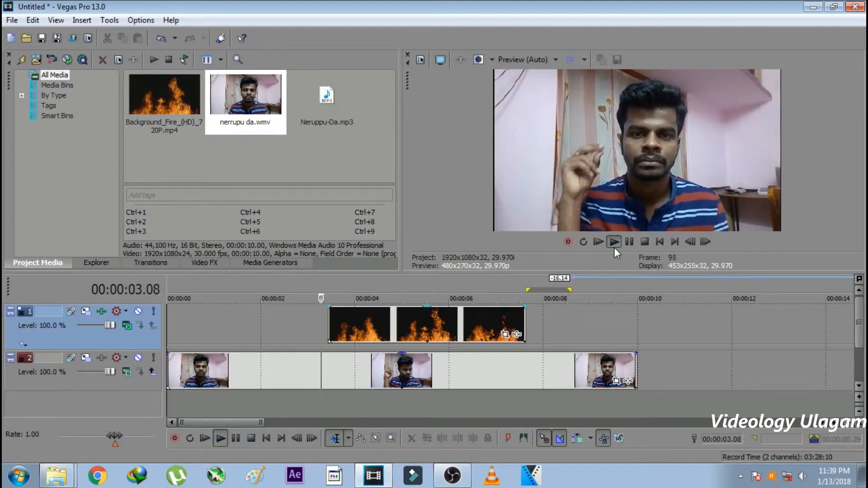
left_click(614, 242)
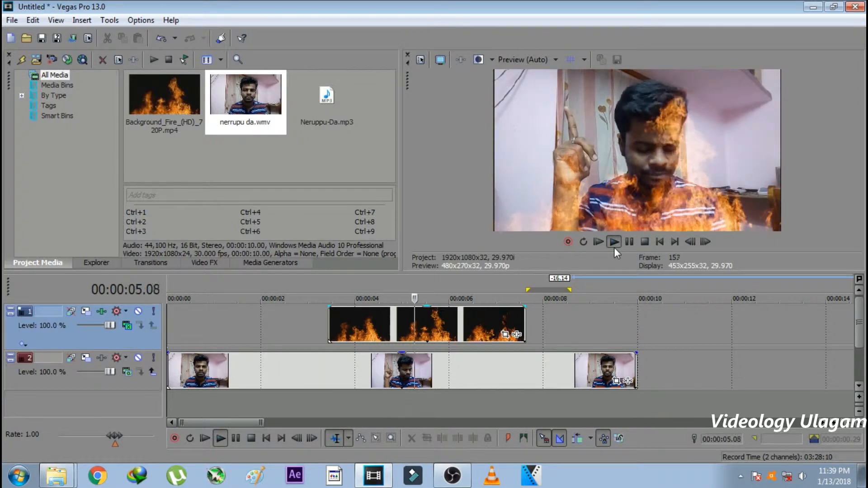
left_click(614, 241)
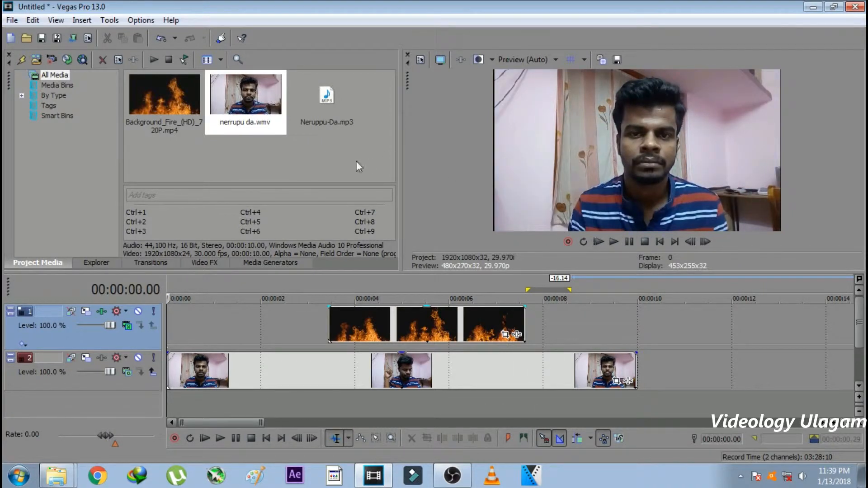
left_click(327, 103)
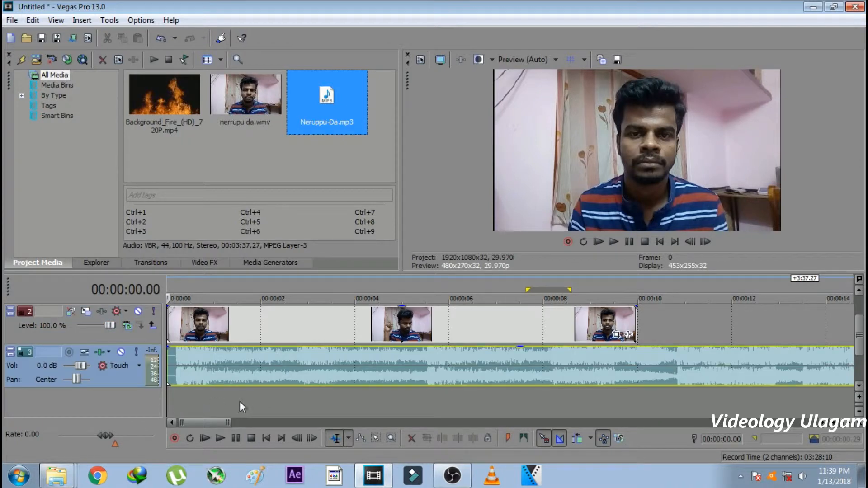
Audition the Neruppu-Da song, moving the playhead to around 19 seconds.
left_click(598, 241)
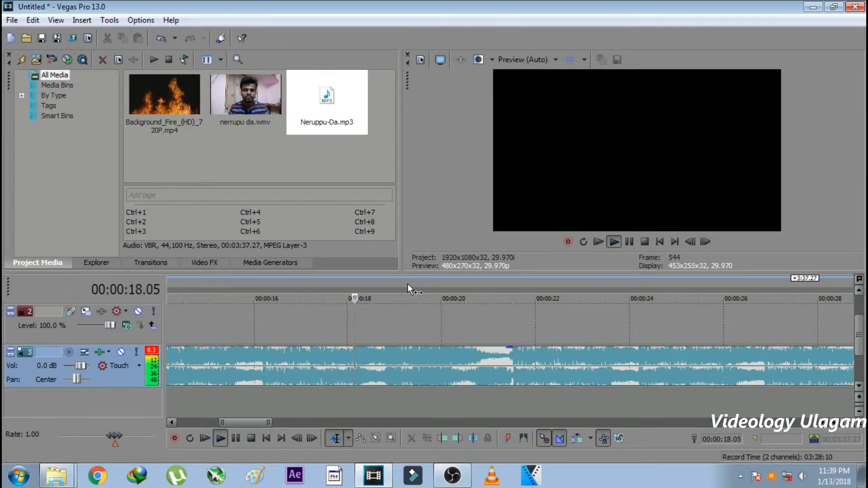
left_click(220, 438)
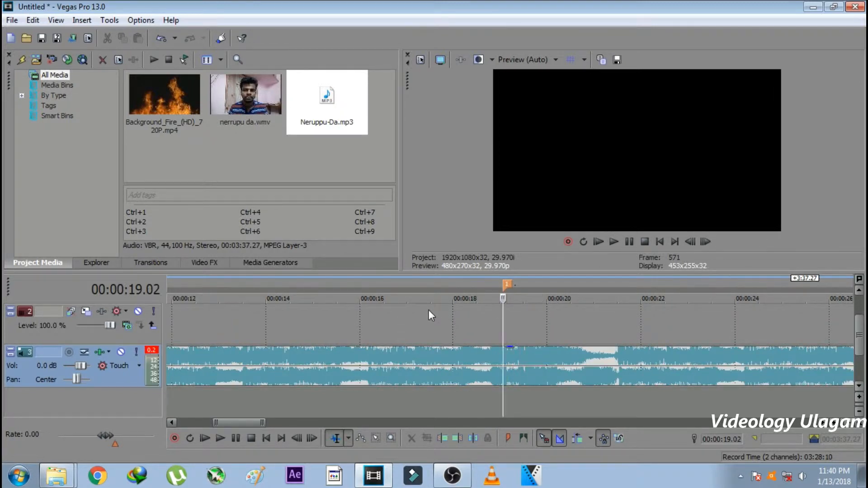
left_click(220, 439)
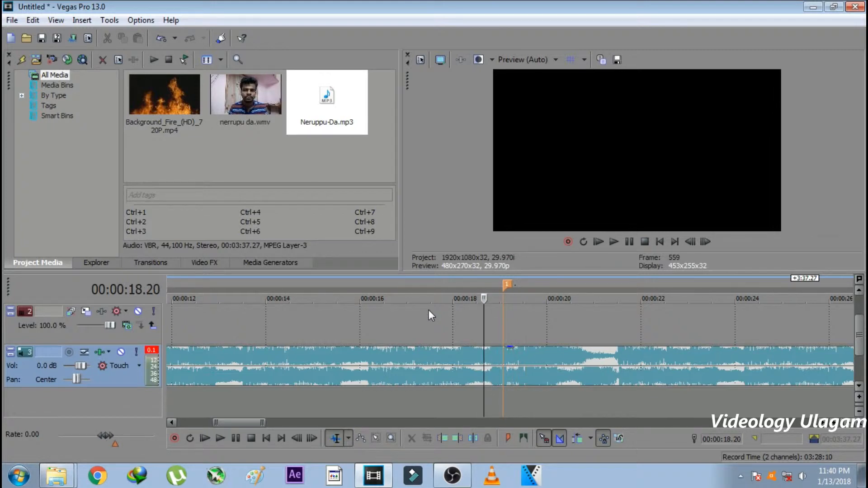
left_click(220, 439)
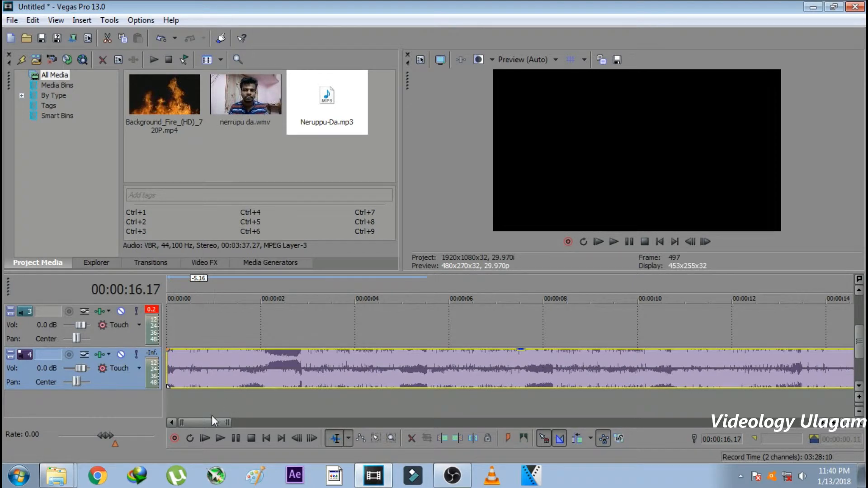
mouse_move(395, 329)
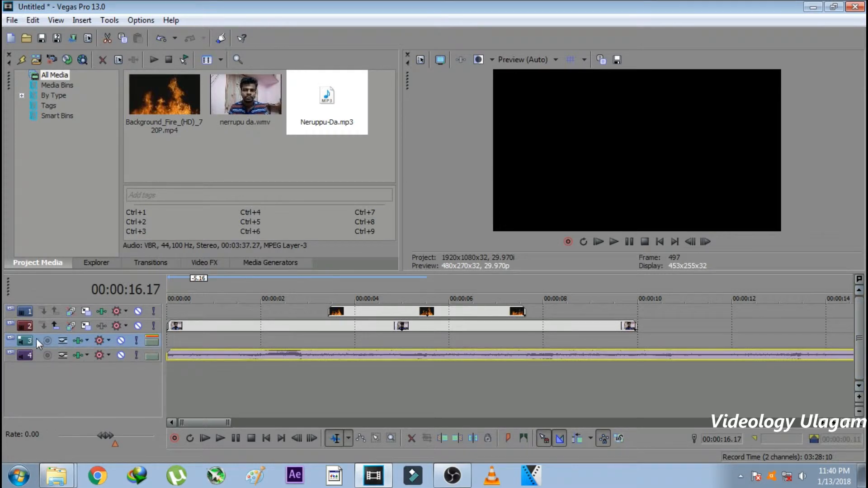
Trim the song event to the fire burst (about 4–8 s) and preview the composite.
right_click(25, 340)
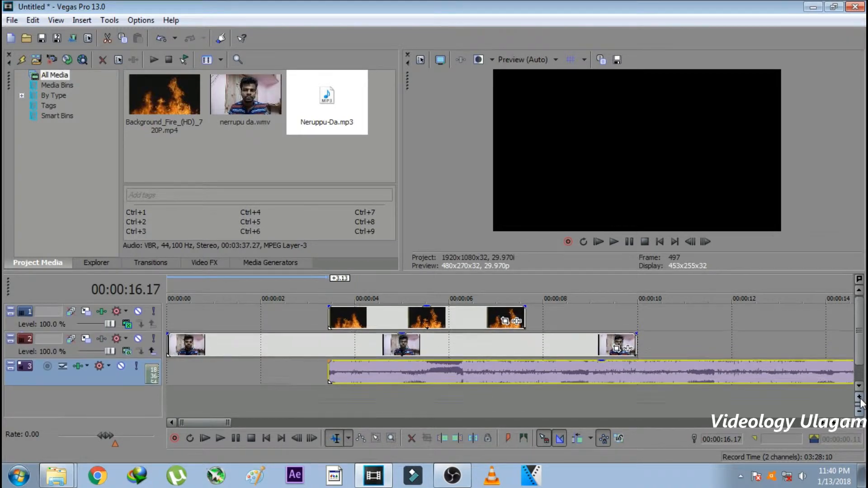
left_click(614, 242)
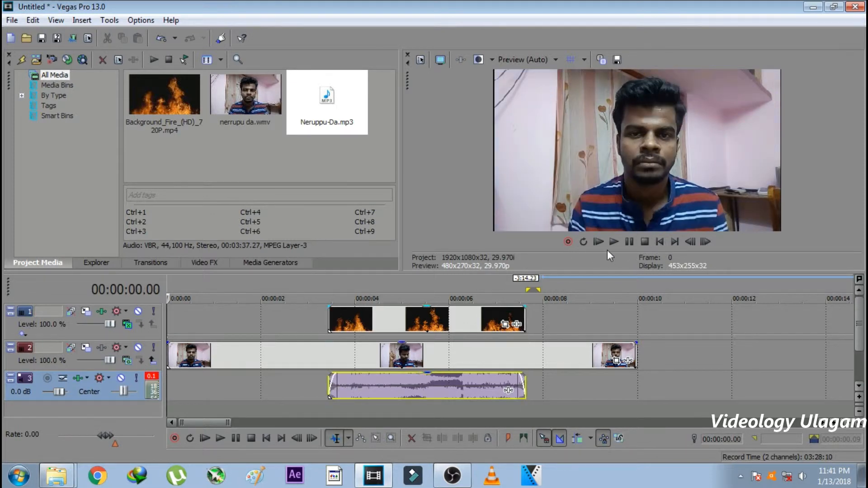
left_click(614, 242)
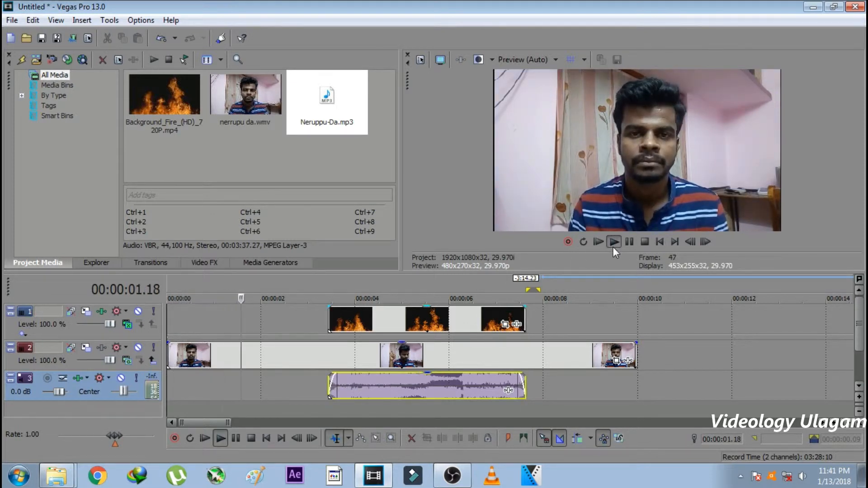
left_click(614, 241)
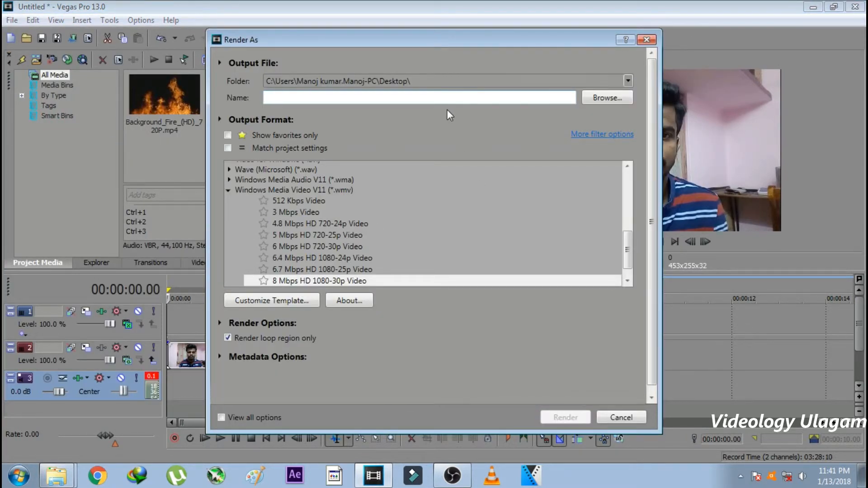
Name the 8 Mbps HD 1080-30p WMV render output 'nerrupu da 1'.
type("nerruor")
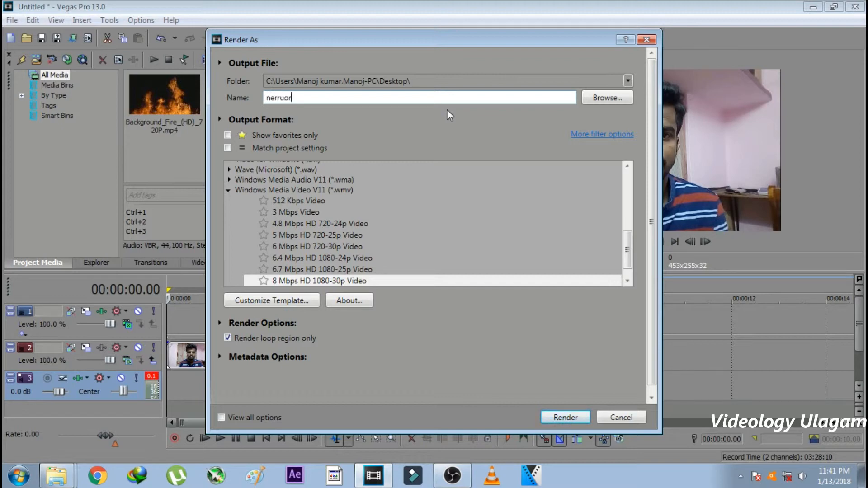
key("BackSpace")
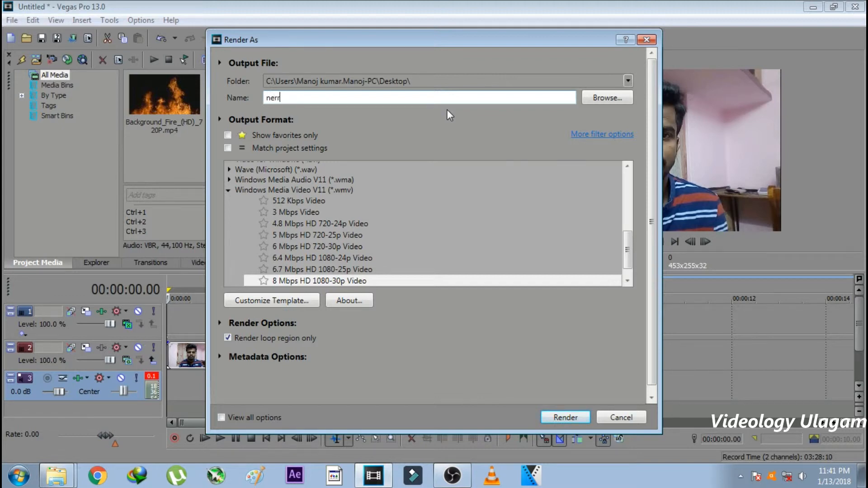
type("upu da")
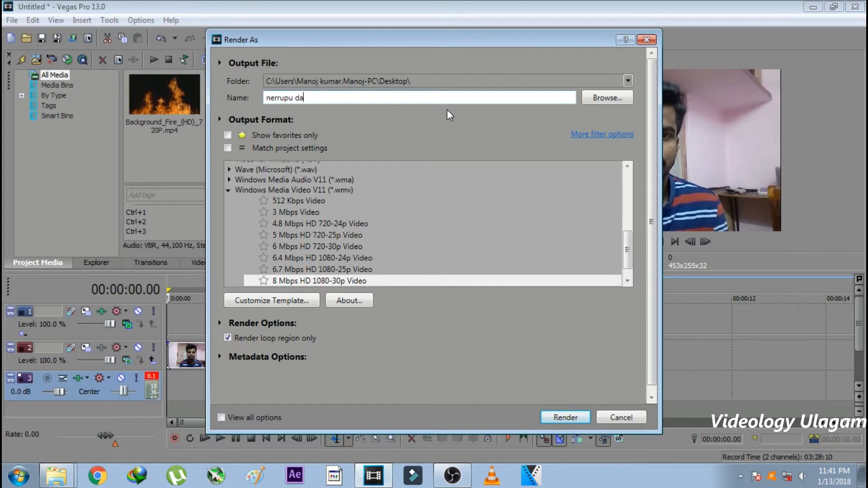
type("1")
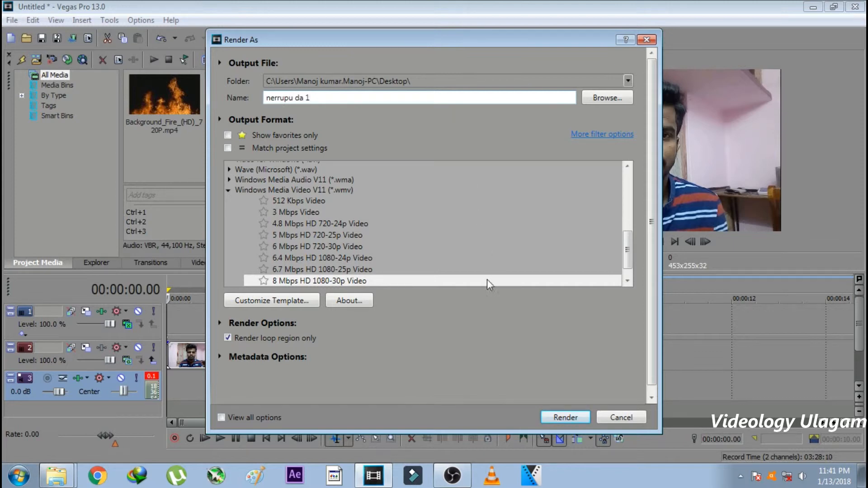
Start rendering nerrupu da 1.wmv, cancel it near 9%, and close the progress window.
left_click(565, 417)
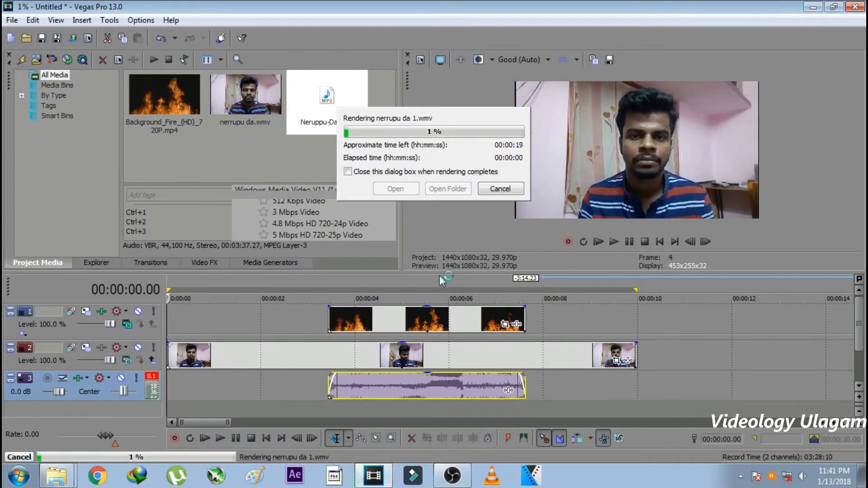
mouse_move(493, 200)
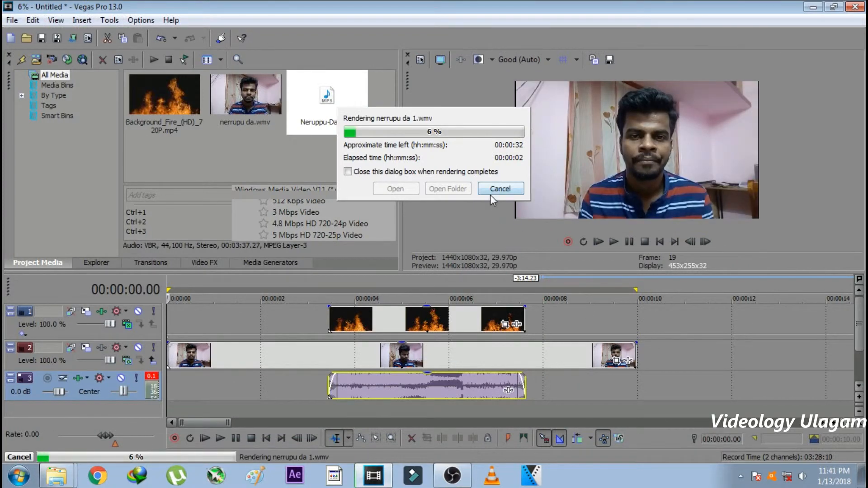
left_click(500, 188)
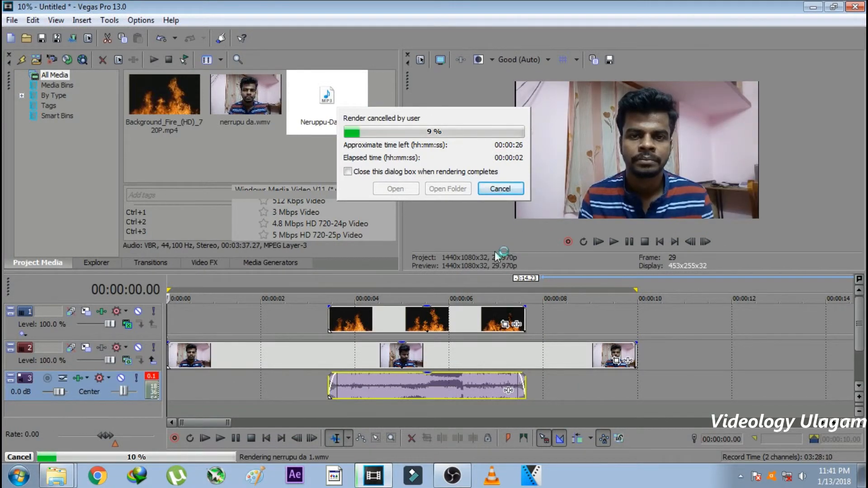
left_click(499, 188)
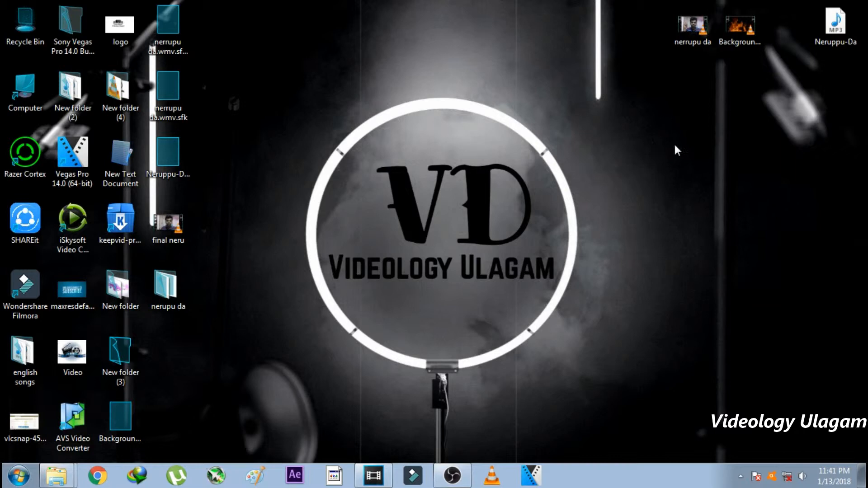
mouse_move(249, 259)
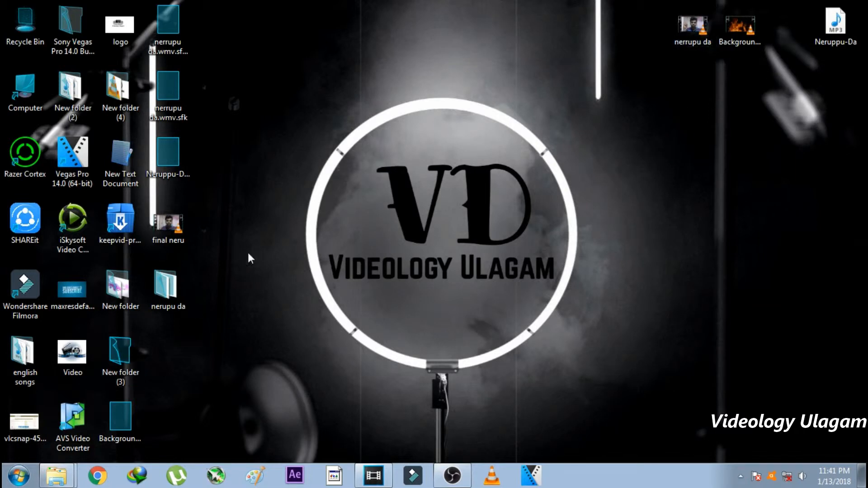
left_click(490, 475)
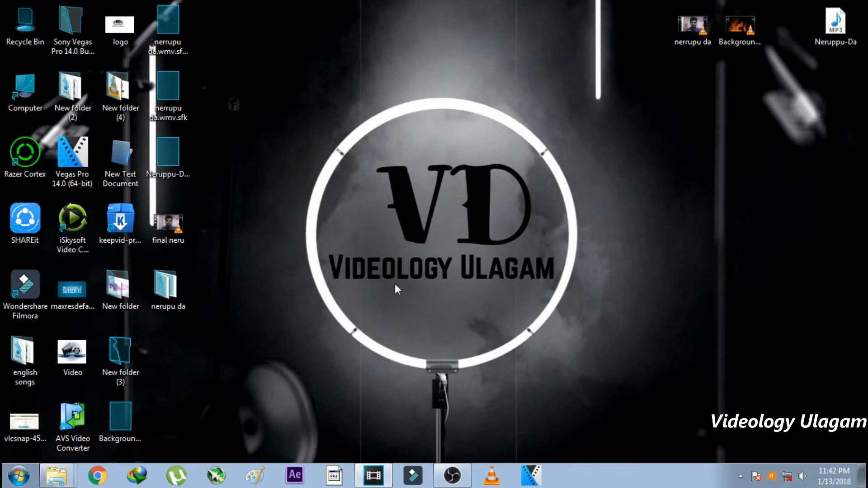
left_click(25, 288)
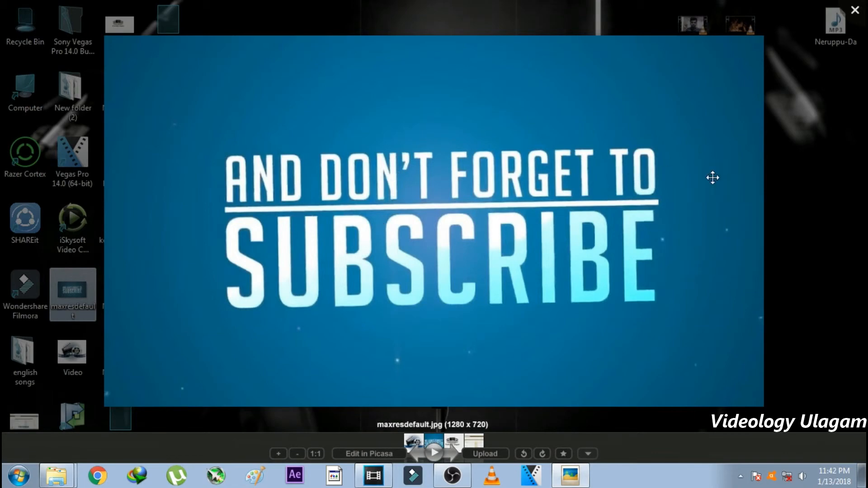
left_click(854, 10)
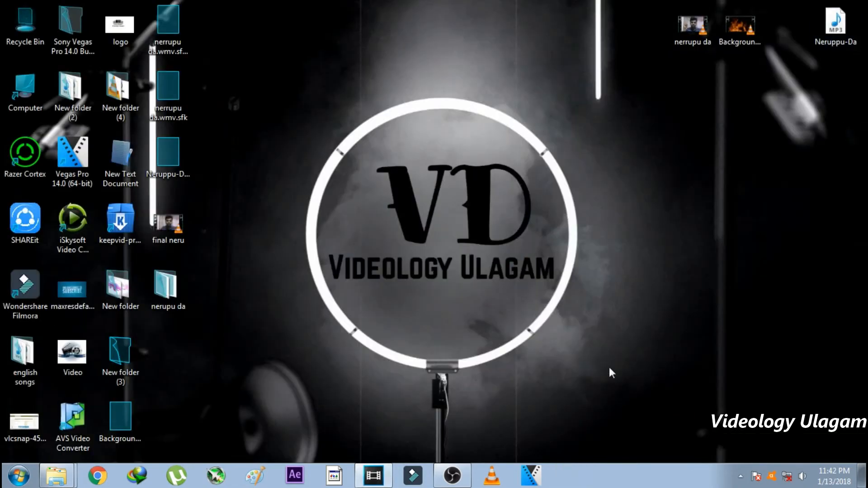